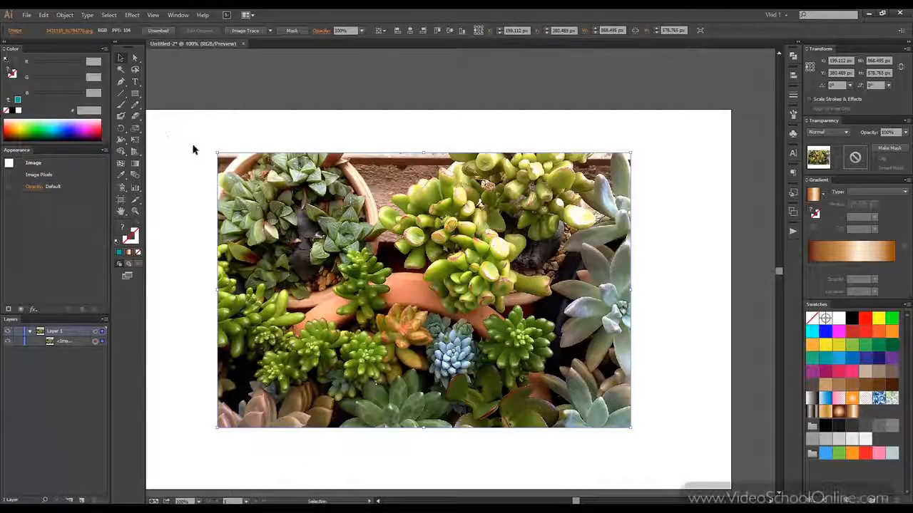
# Step: Open the Effect Gallery from the Effect menu's Photoshop Effects for the succulent photo
pyautogui.click(132, 15)
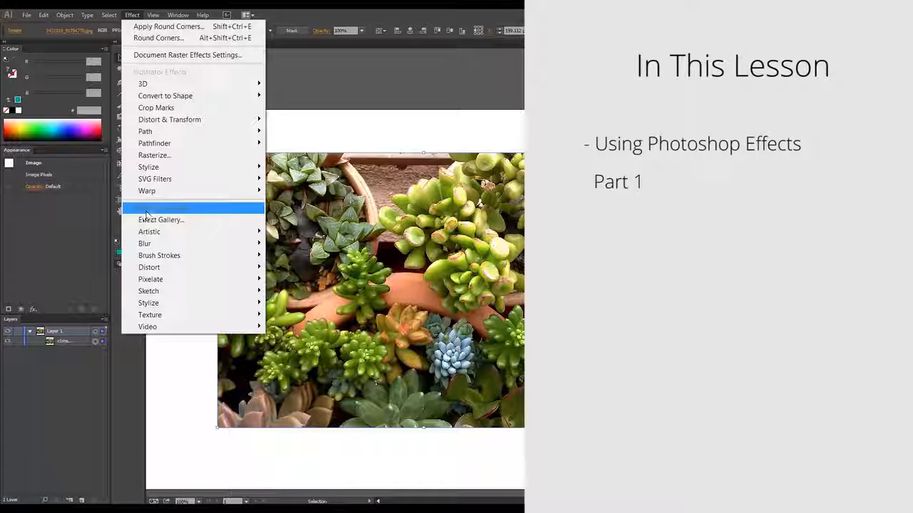
pyautogui.moveTo(160, 220)
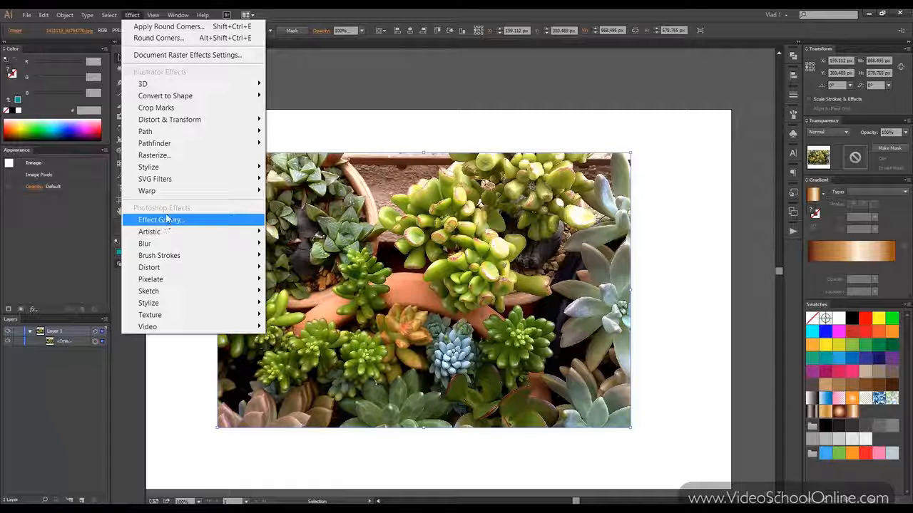
pyautogui.click(161, 220)
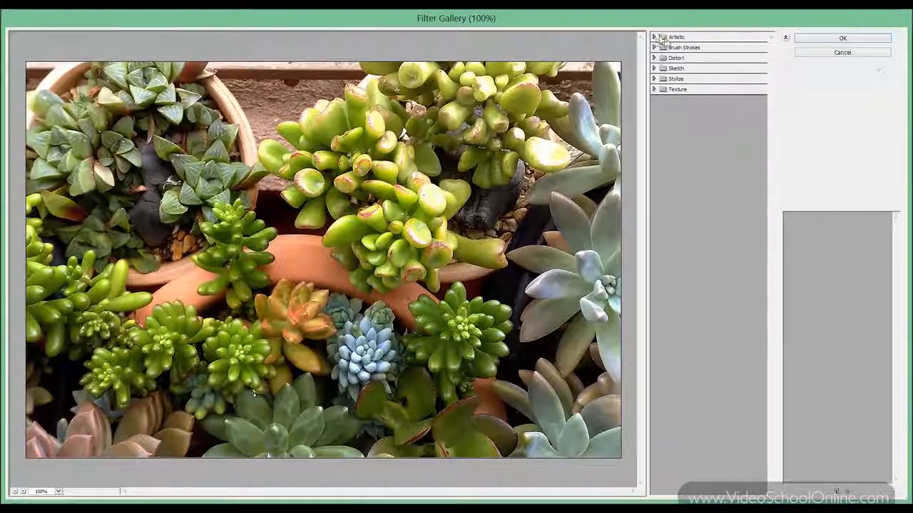
# Step: Preview Colored Pencil with higher stroke pressure and paper brightness lowered to 12
pyautogui.click(674, 37)
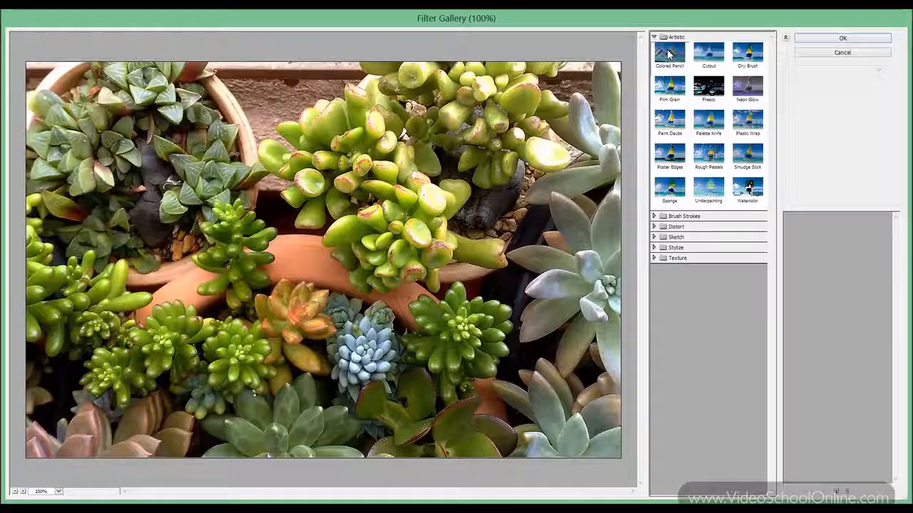
pyautogui.click(669, 53)
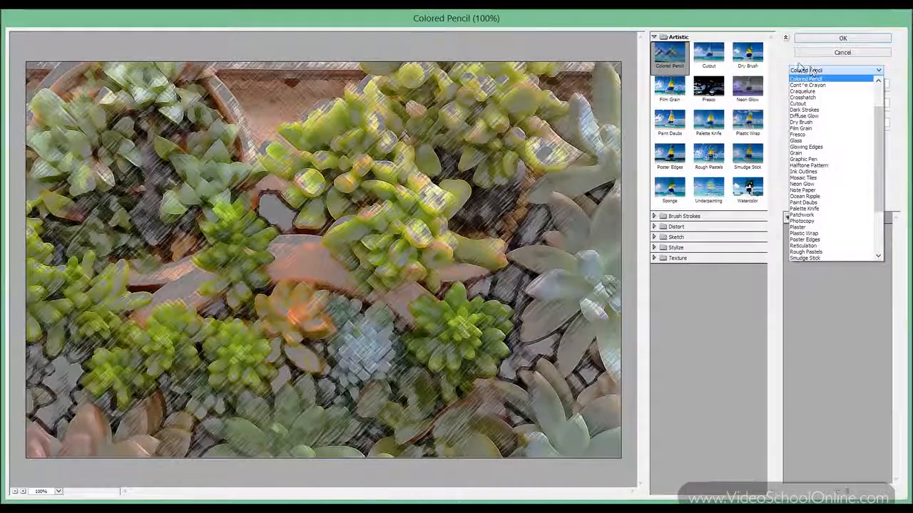
pyautogui.click(805, 78)
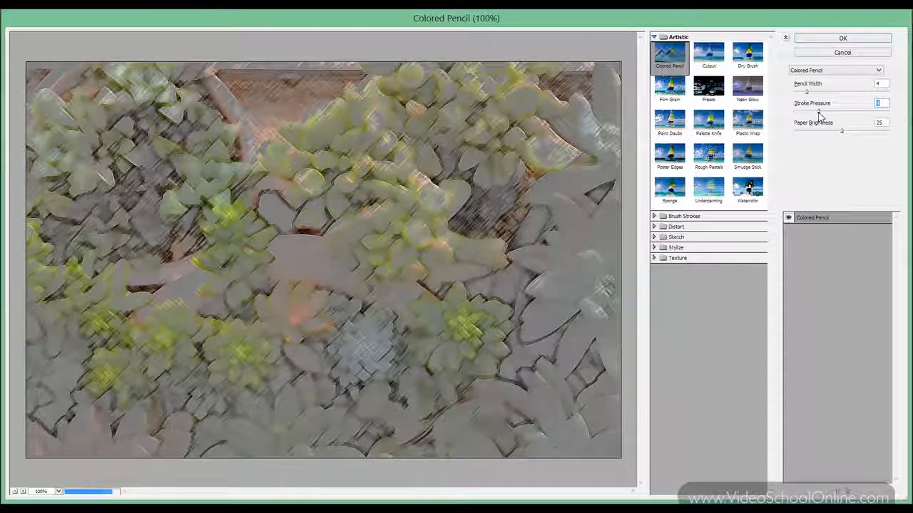
pyautogui.moveTo(820, 110); pyautogui.dragTo(849, 111)
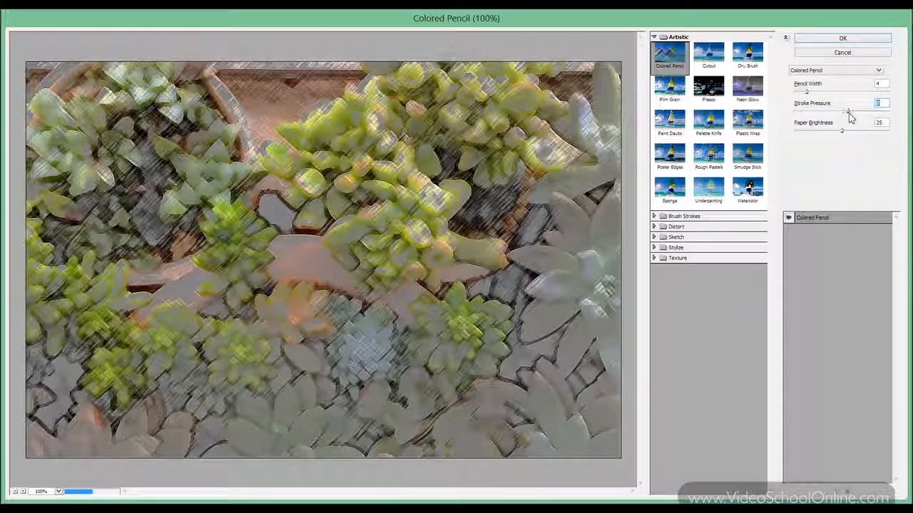
pyautogui.moveTo(851, 116); pyautogui.dragTo(867, 111)
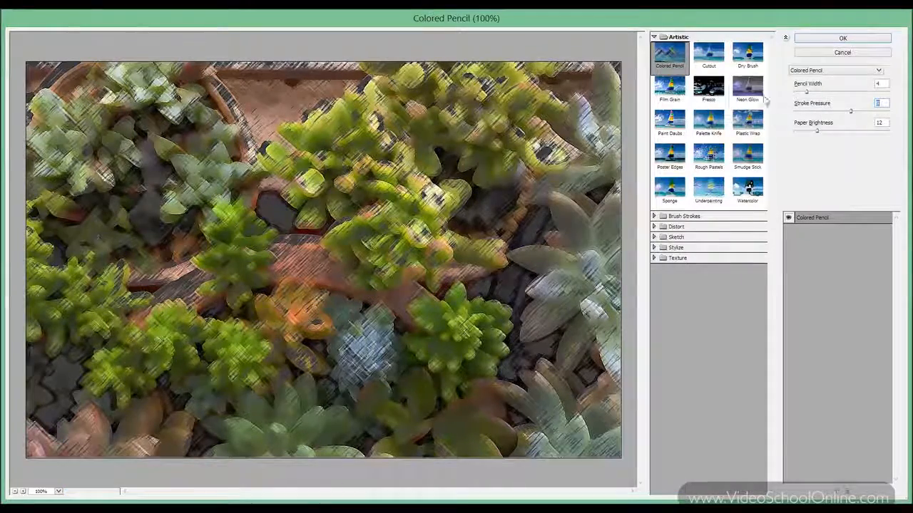
pyautogui.click(708, 56)
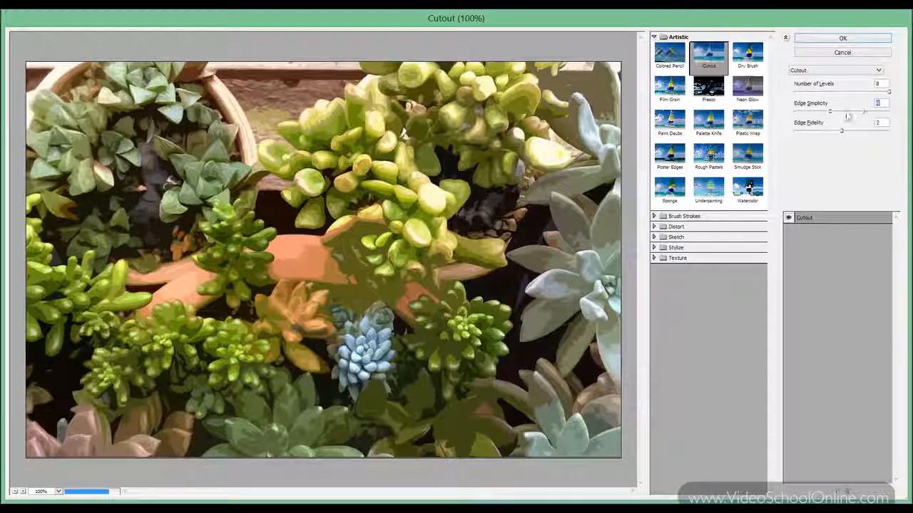
# Step: Adjust Cutout edge simplicity and fidelity, then tune Dry Brush texture with brush detail 8
pyautogui.moveTo(831, 111); pyautogui.dragTo(887, 111)
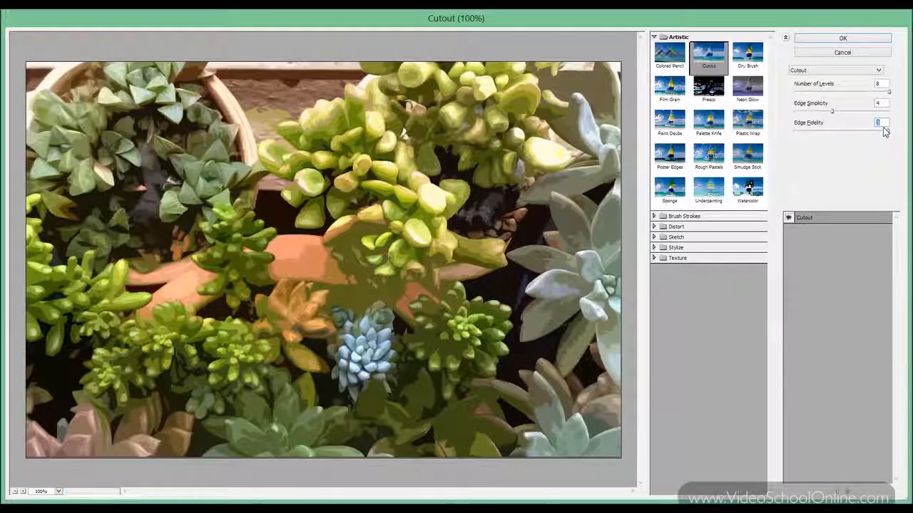
pyautogui.click(747, 53)
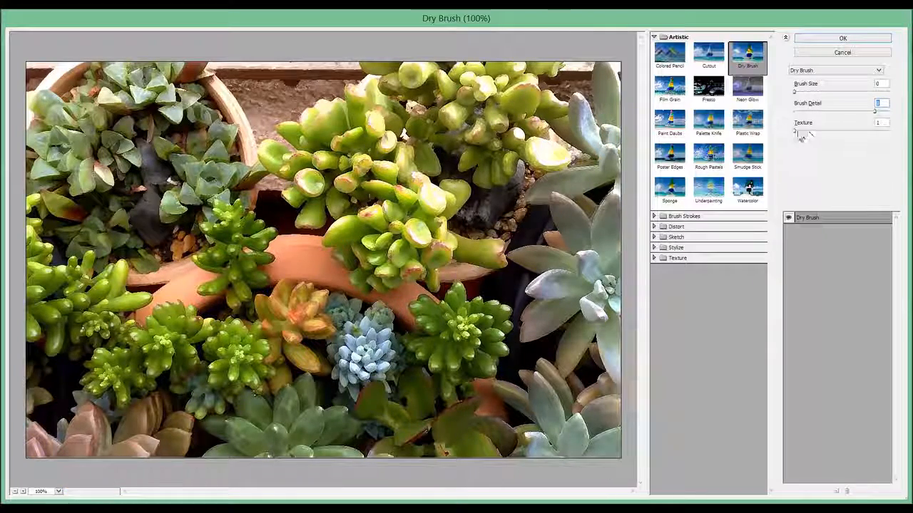
pyautogui.moveTo(794, 112); pyautogui.dragTo(870, 112)
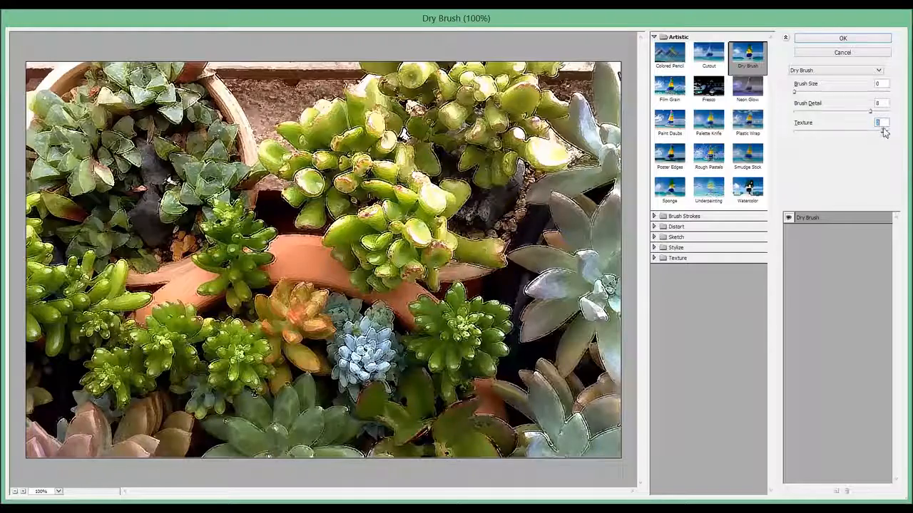
pyautogui.moveTo(883, 130); pyautogui.dragTo(833, 130)
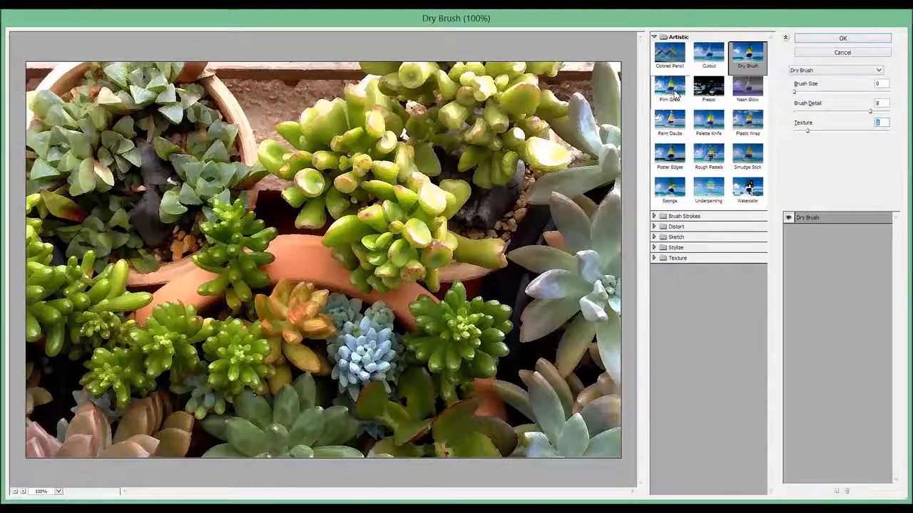
# Step: Try Film Grain with adjusted intensity, then Fresco with brush size 6 and detail 1
pyautogui.click(669, 89)
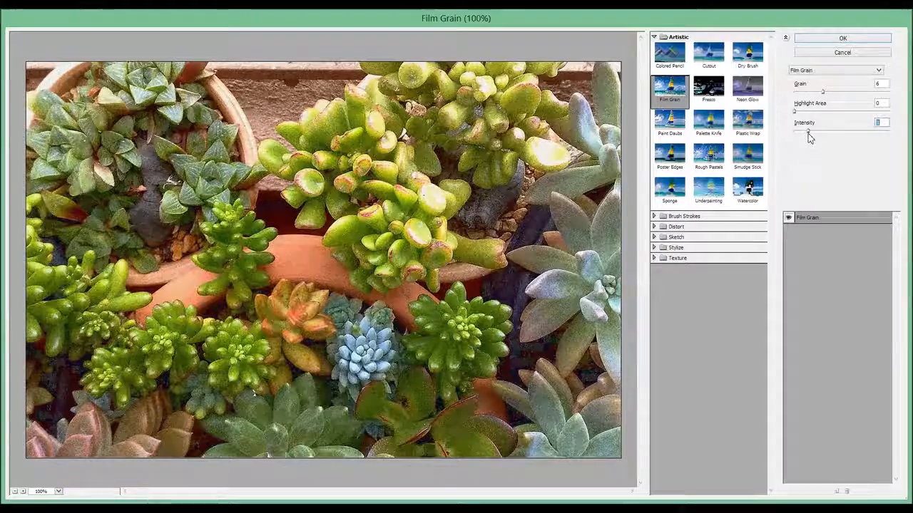
pyautogui.click(708, 89)
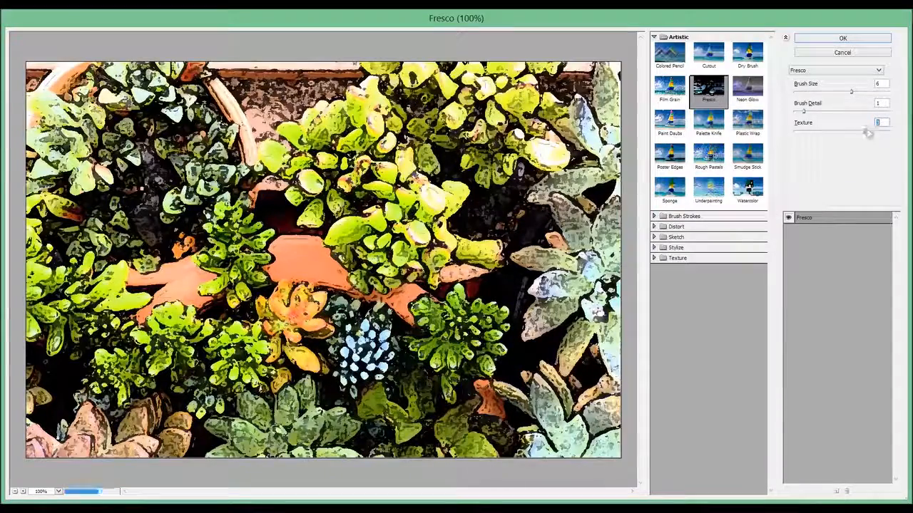
pyautogui.click(748, 89)
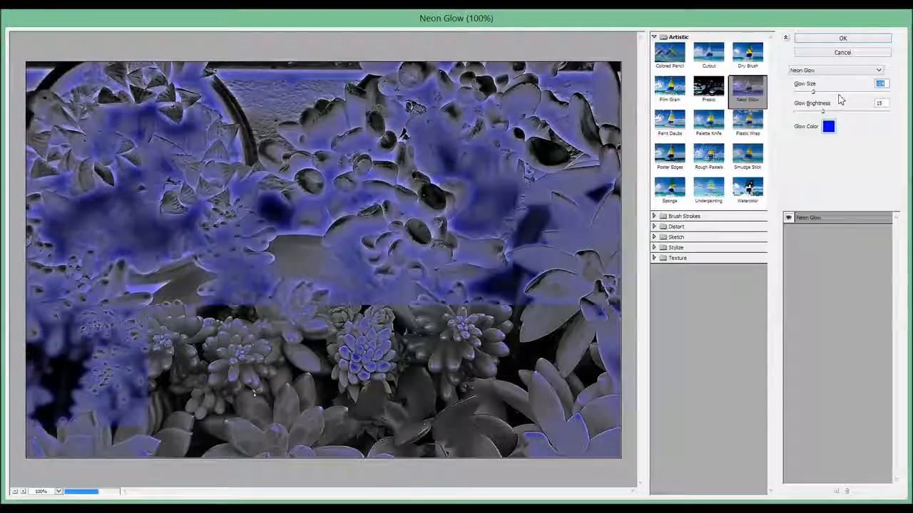
# Step: Set Neon Glow's glow size to 16 and change its glow colour to pinkish red
pyautogui.moveTo(813, 92); pyautogui.dragTo(870, 91)
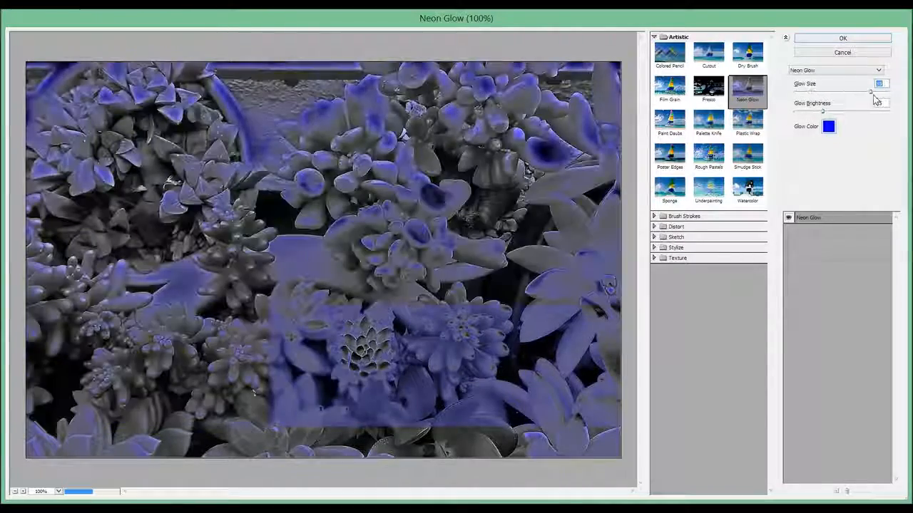
pyautogui.click(829, 126)
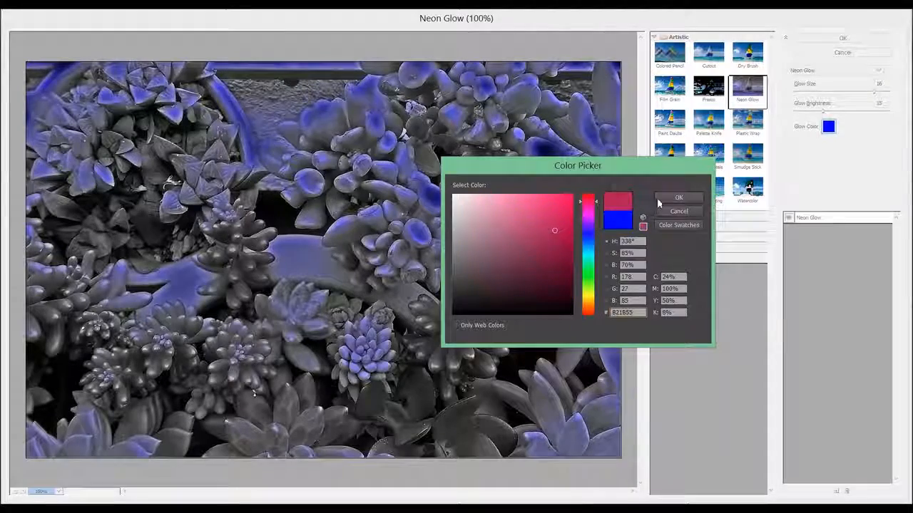
pyautogui.click(678, 197)
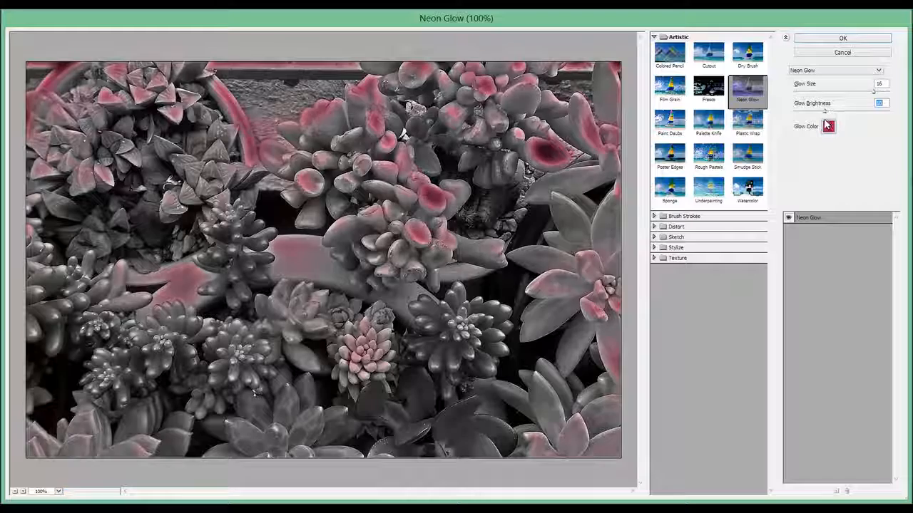
pyautogui.click(669, 121)
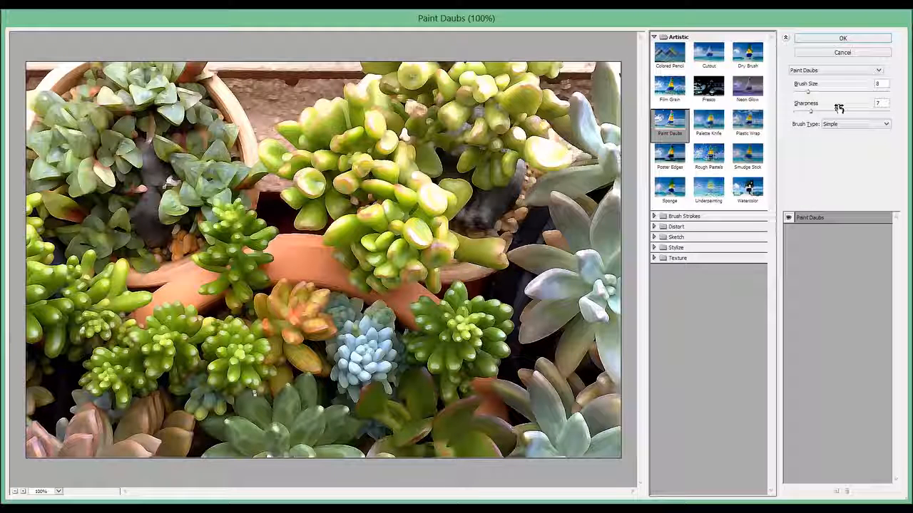
pyautogui.moveTo(800, 105)
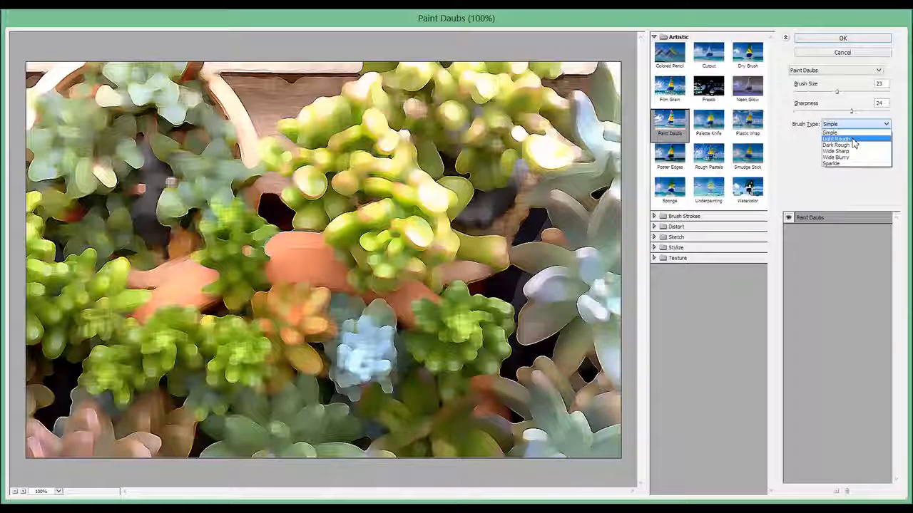
# Step: Give Paint Daubs the Sparkle brush type after previewing Light Rough, Wide Sharp and Wide Blurry
pyautogui.click(835, 139)
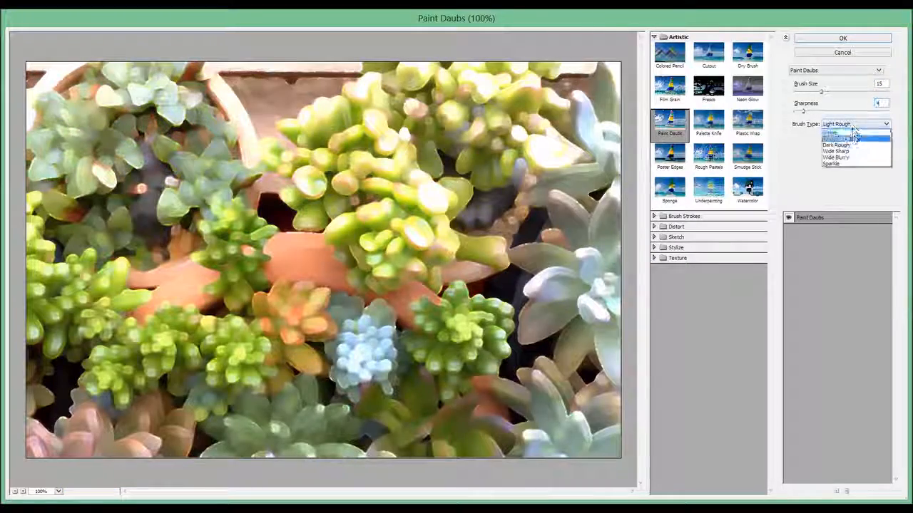
pyautogui.click(836, 145)
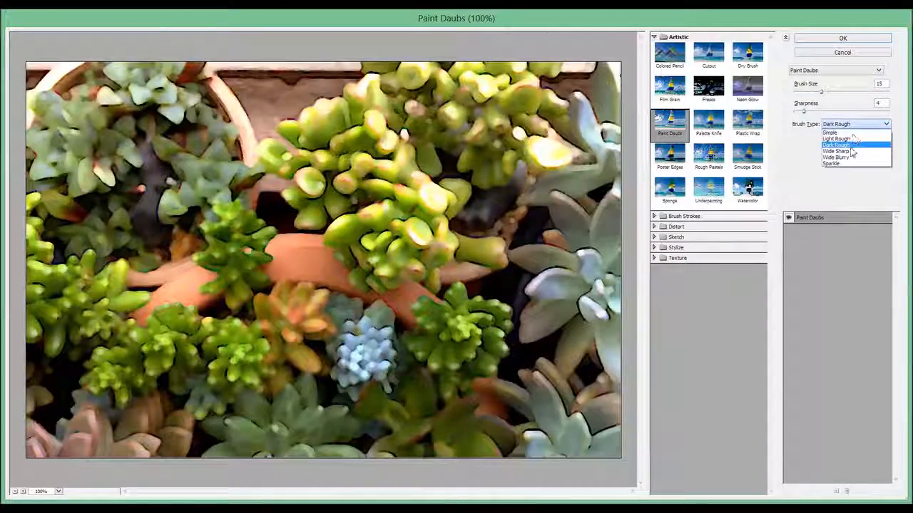
pyautogui.click(836, 151)
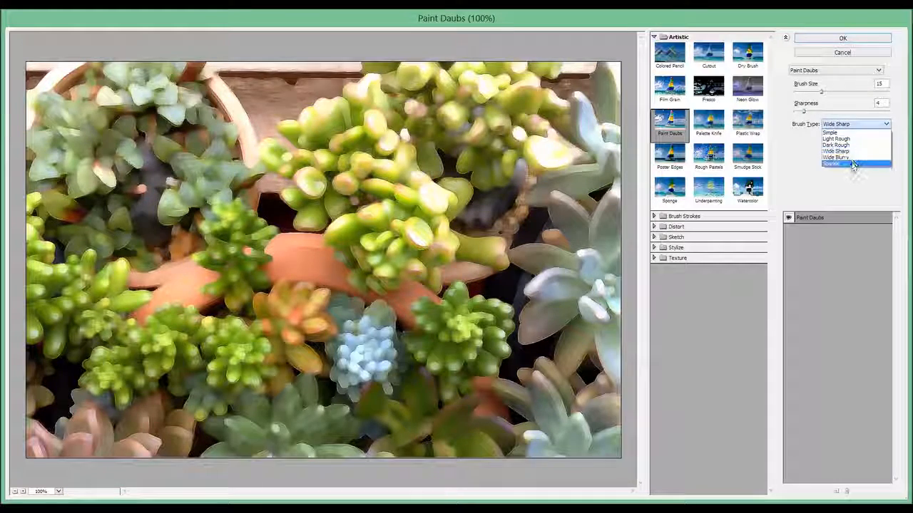
pyautogui.click(835, 157)
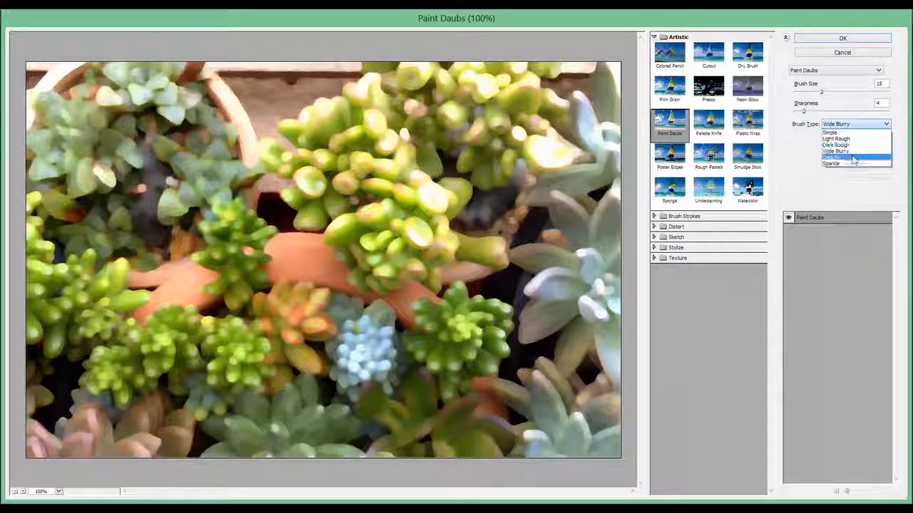
pyautogui.click(832, 163)
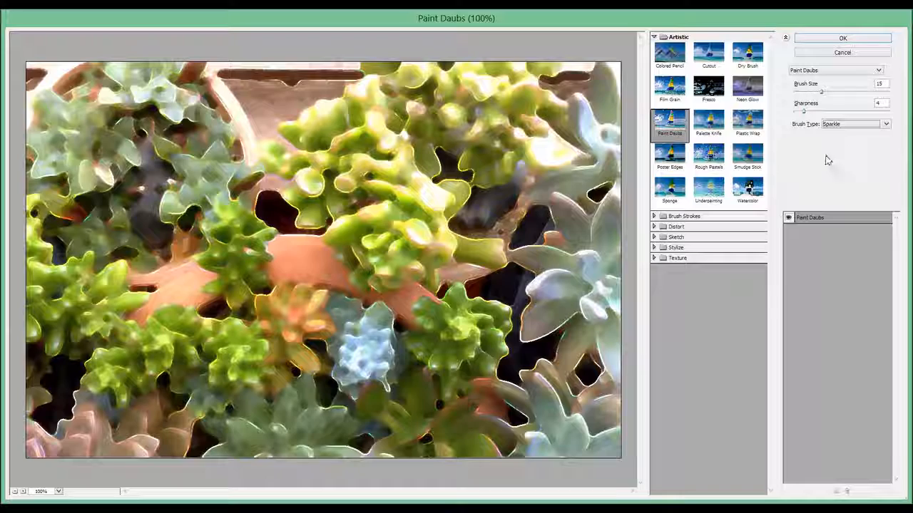
# Step: Try Palette Knife, then preview Plastic Wrap with detail set to 5
pyautogui.click(708, 121)
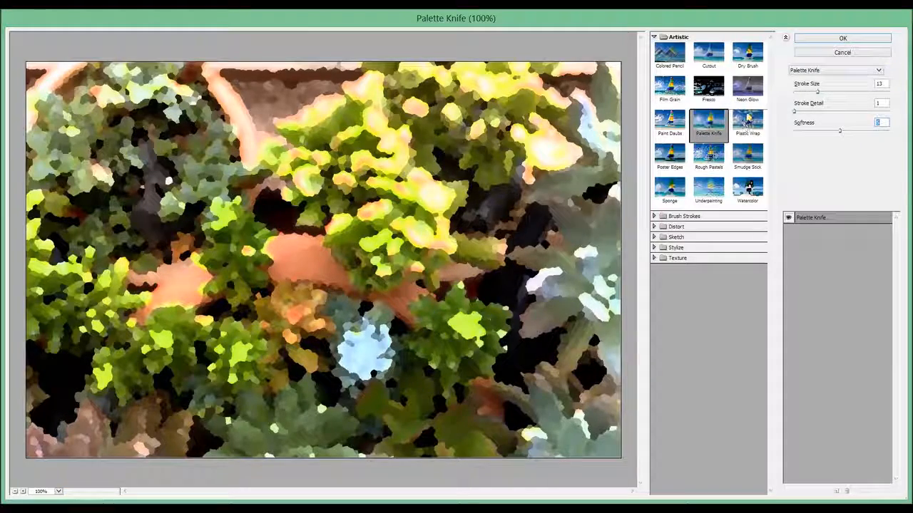
pyautogui.click(747, 121)
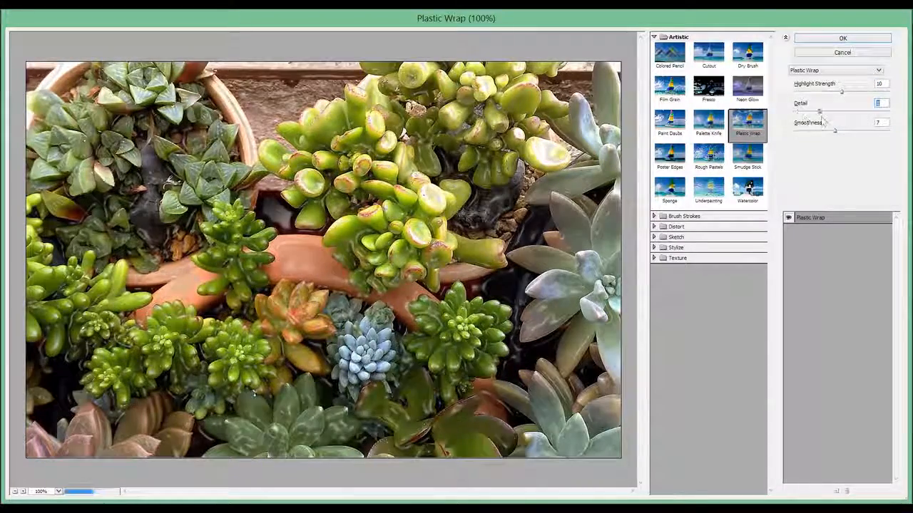
pyautogui.moveTo(820, 111); pyautogui.dragTo(824, 111)
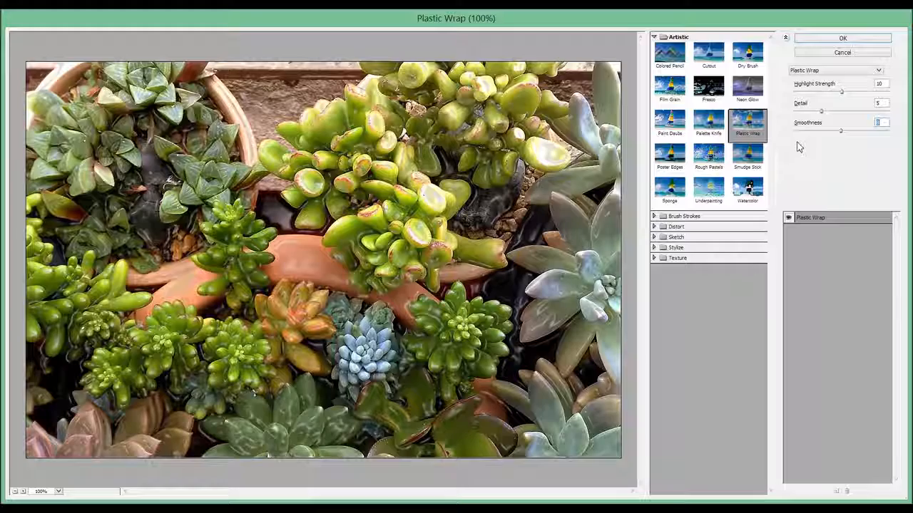
pyautogui.click(669, 158)
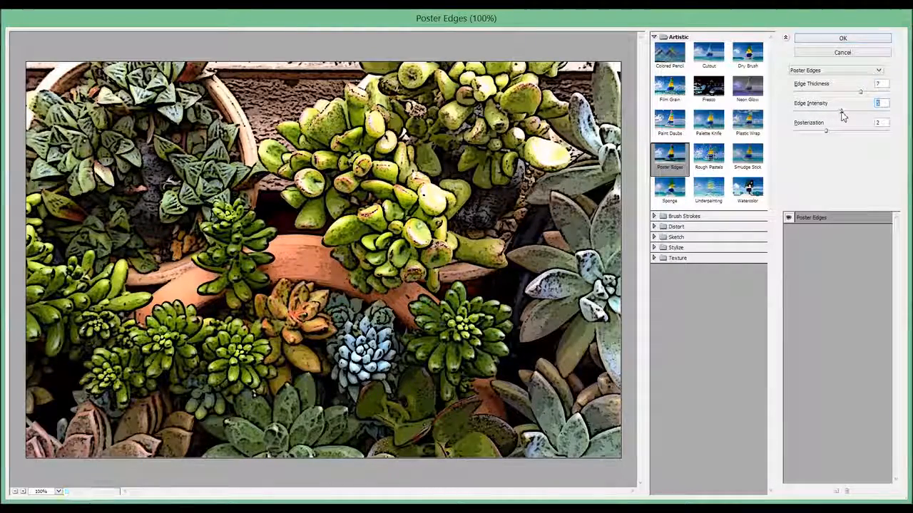
# Step: Set Poster Edges edge intensity to 0, then give Rough Pastels a Sandstone texture
pyautogui.moveTo(860, 111); pyautogui.dragTo(793, 111)
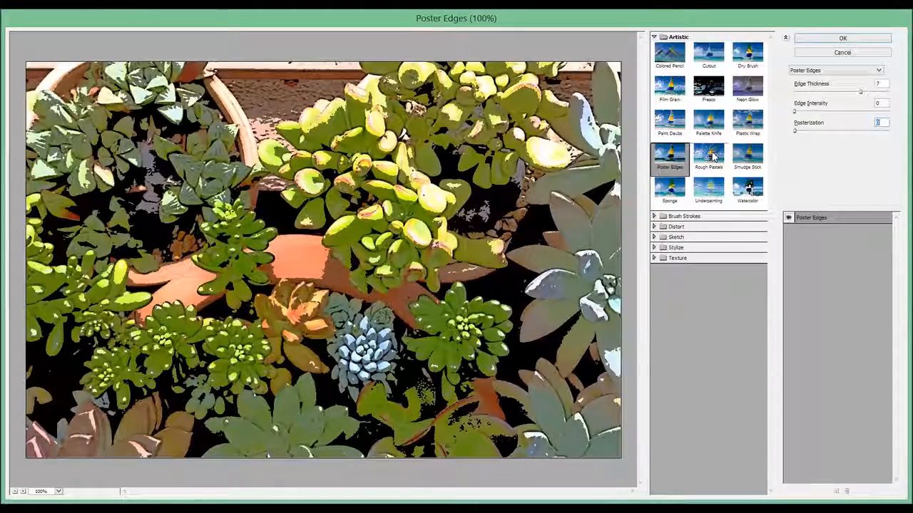
pyautogui.click(708, 155)
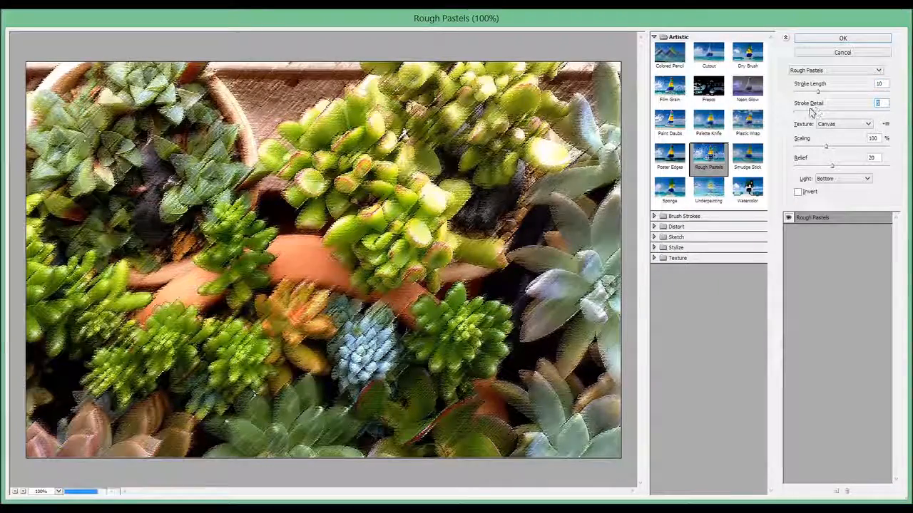
pyautogui.click(843, 124)
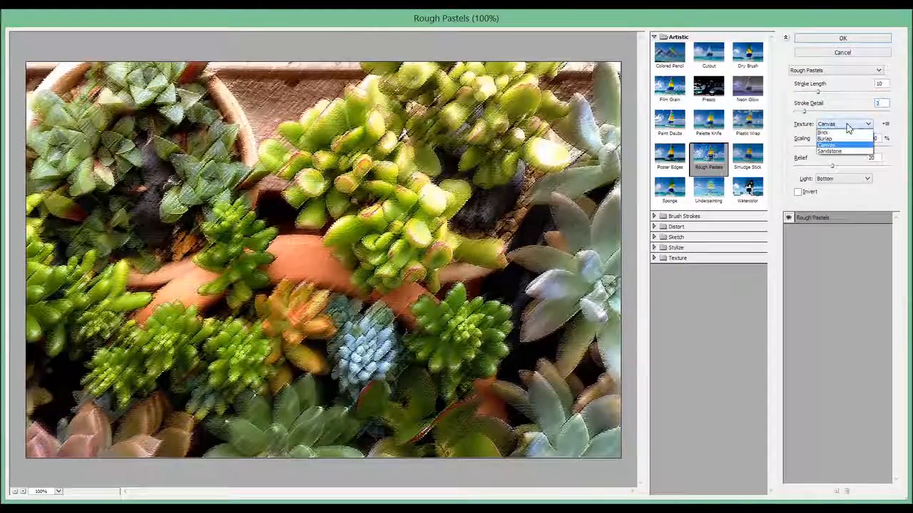
pyautogui.click(822, 132)
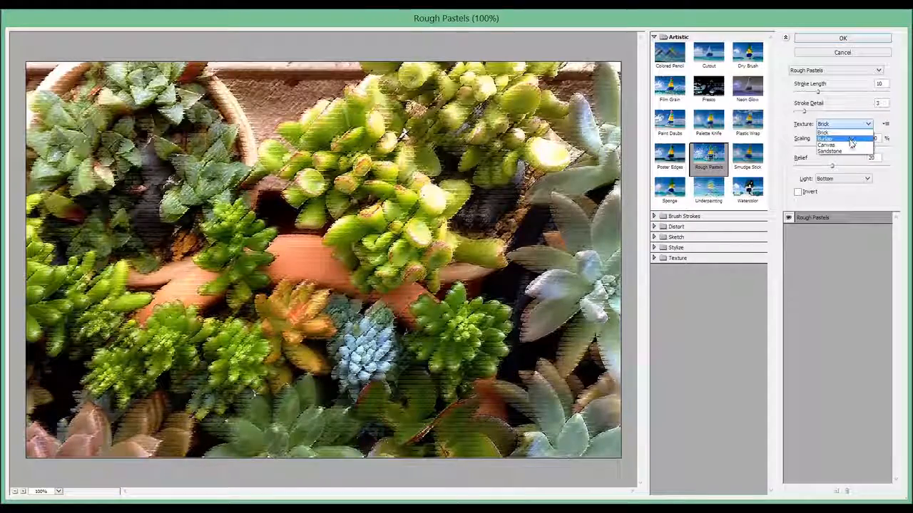
pyautogui.click(844, 139)
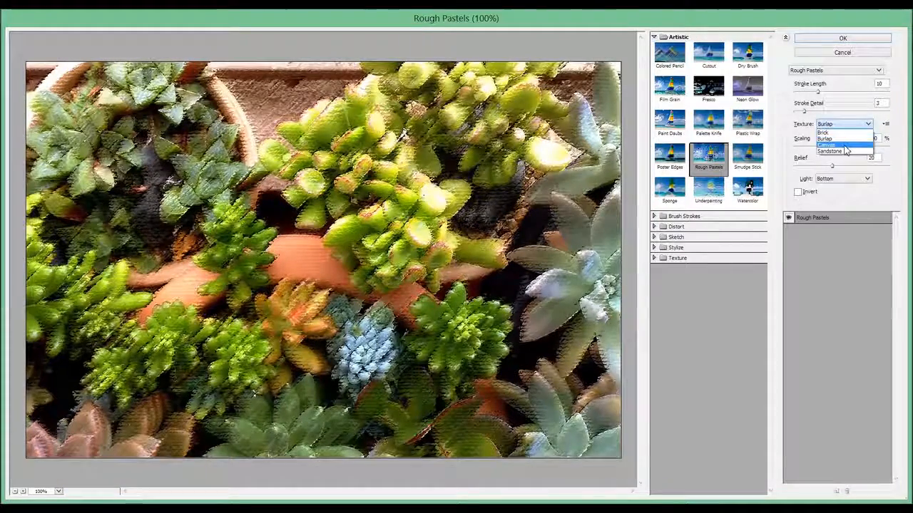
pyautogui.click(825, 145)
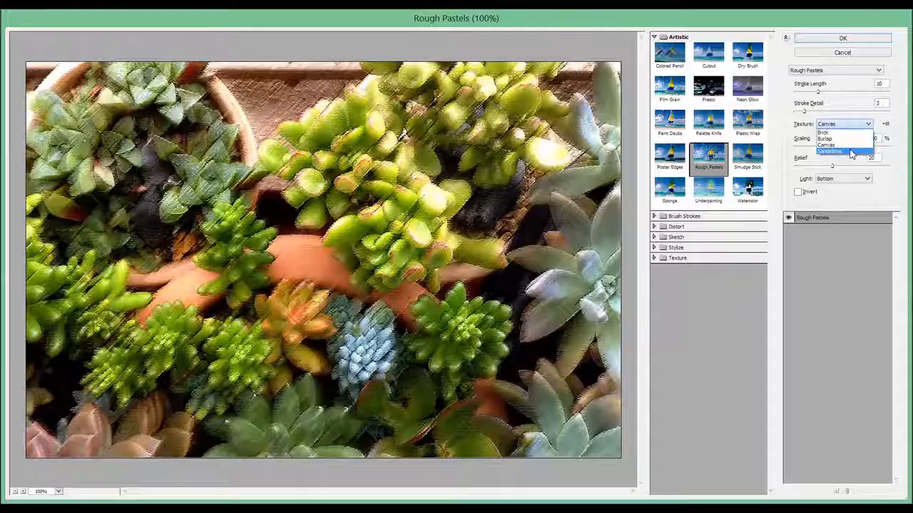
pyautogui.click(830, 151)
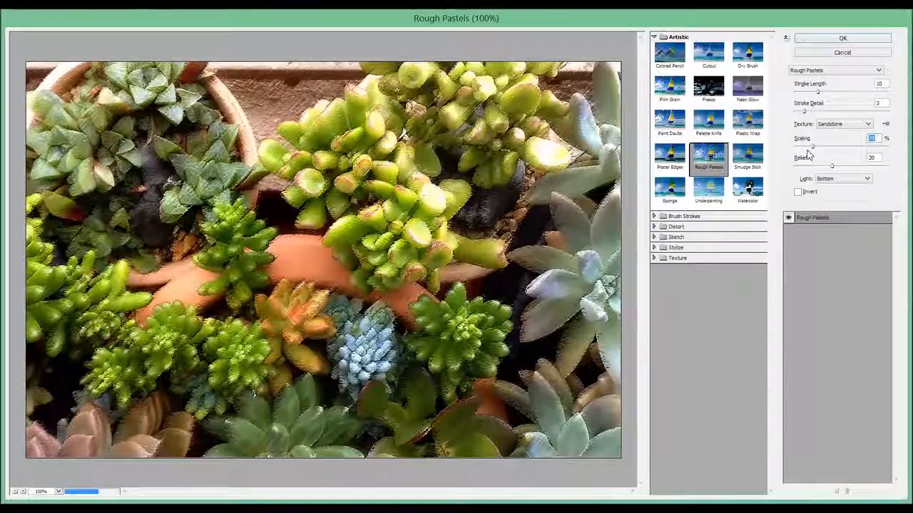
# Step: Set Rough Pastels texture scaling to 70% with light from the Top Right
pyautogui.moveTo(811, 146); pyautogui.dragTo(863, 146)
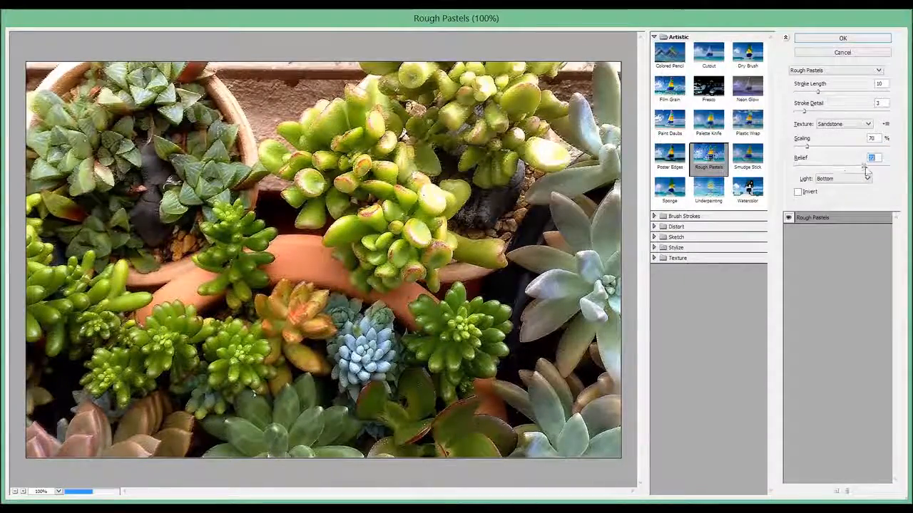
pyautogui.click(866, 178)
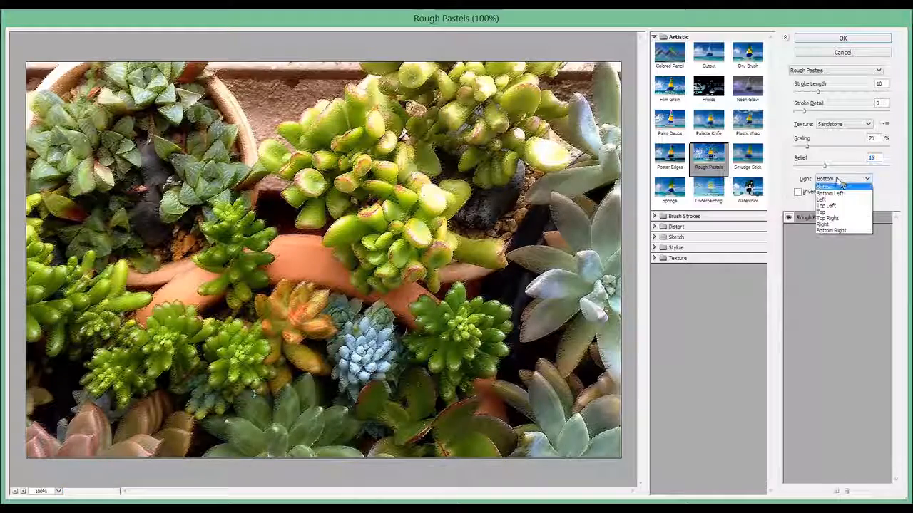
pyautogui.click(829, 193)
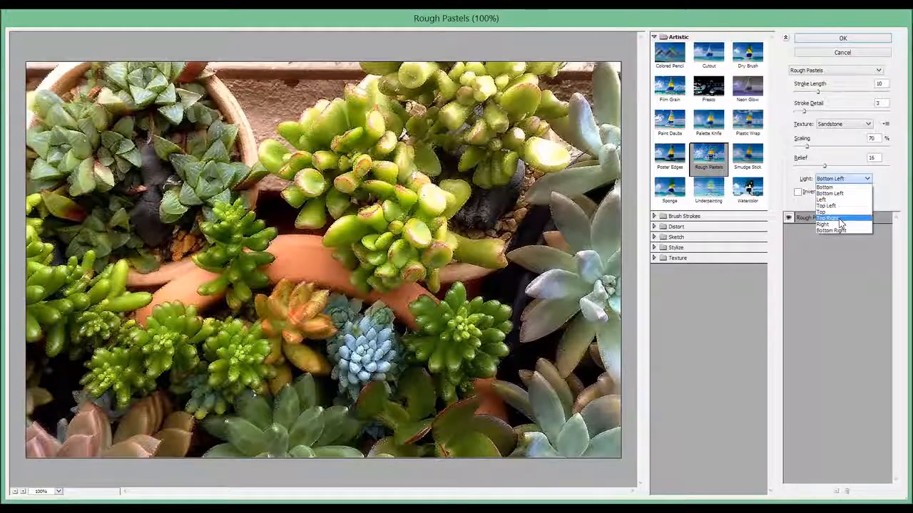
pyautogui.click(828, 218)
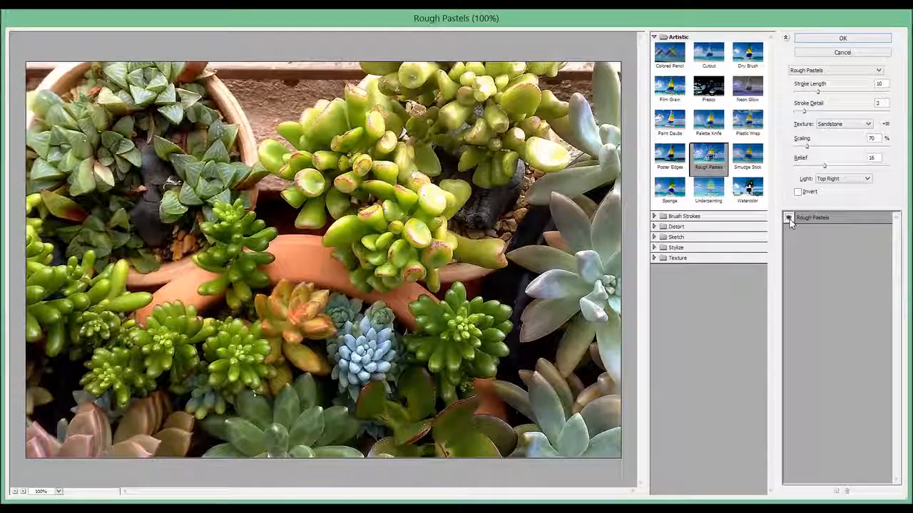
pyautogui.click(748, 156)
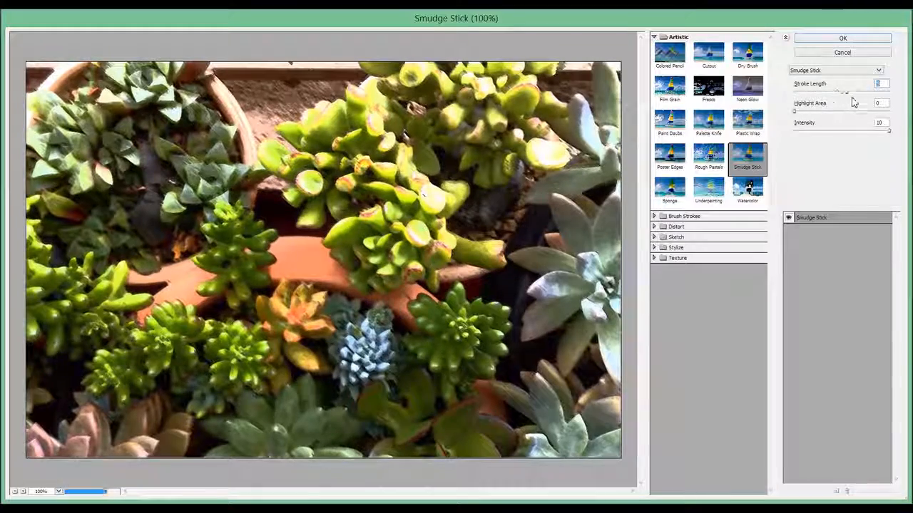
# Step: Lengthen Smudge Stick strokes to 7, then set Sponge brush size to 7
pyautogui.moveTo(831, 91); pyautogui.dragTo(860, 91)
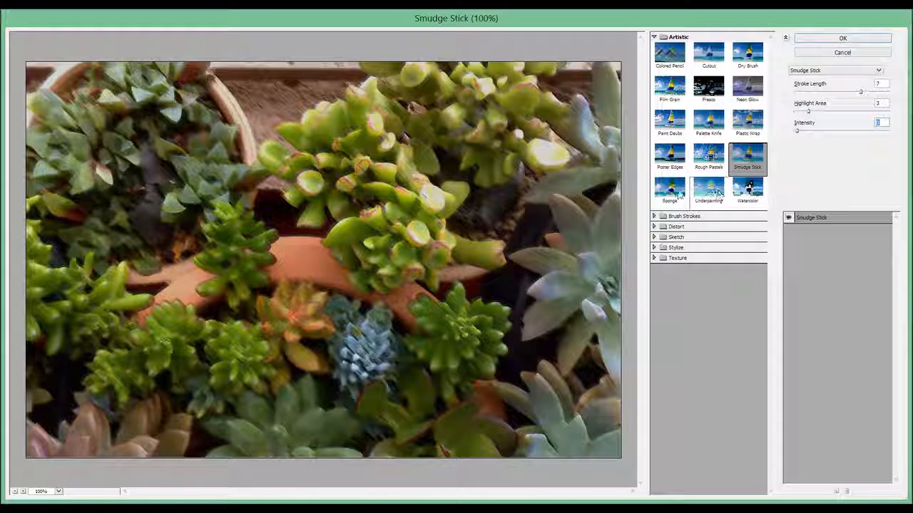
pyautogui.click(669, 188)
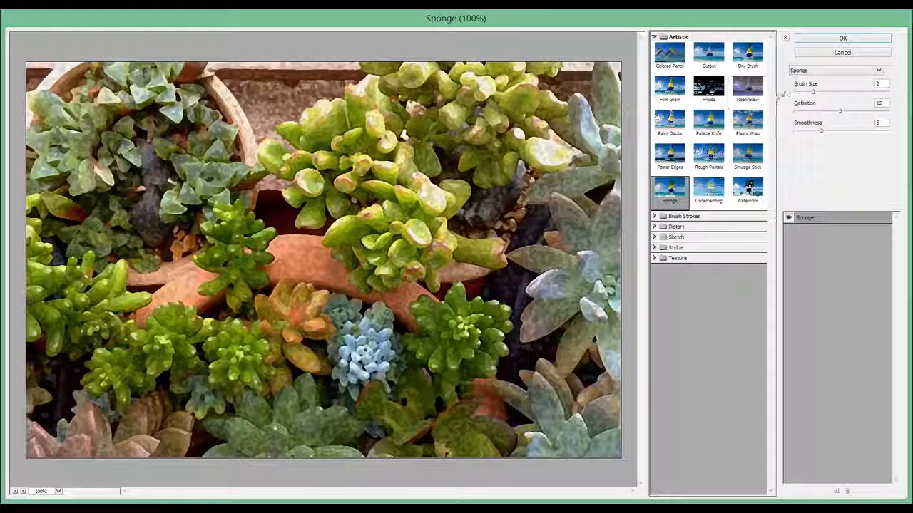
pyautogui.moveTo(813, 91); pyautogui.dragTo(838, 91)
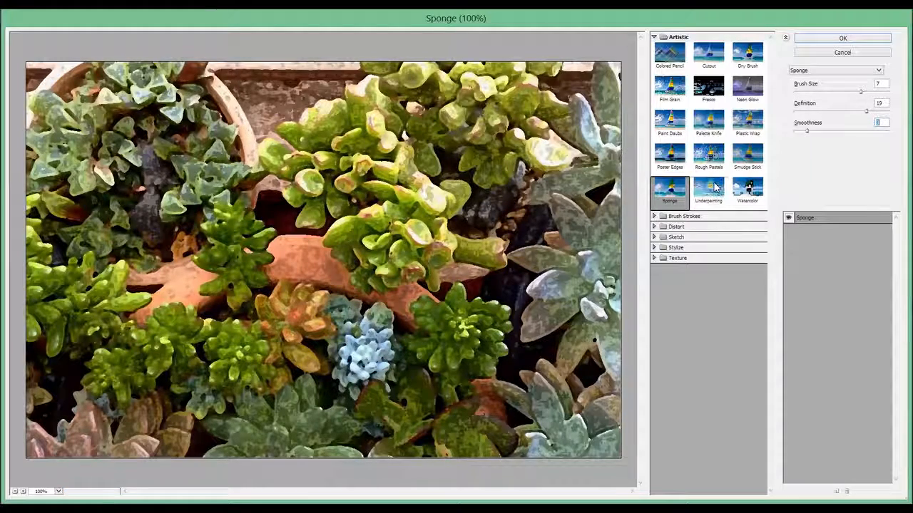
# Step: Preview Underpainting on the photo, then advance to Accented Edges in Brush Strokes
pyautogui.click(708, 189)
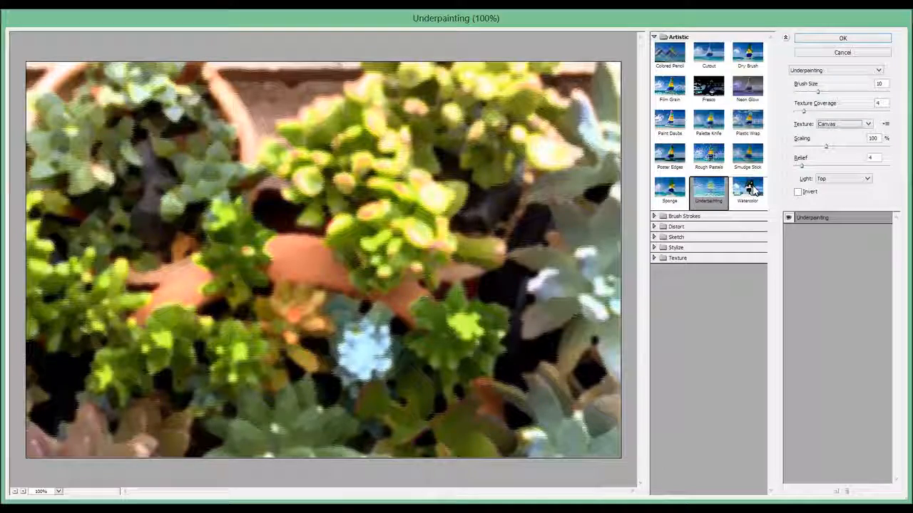
pyautogui.click(746, 191)
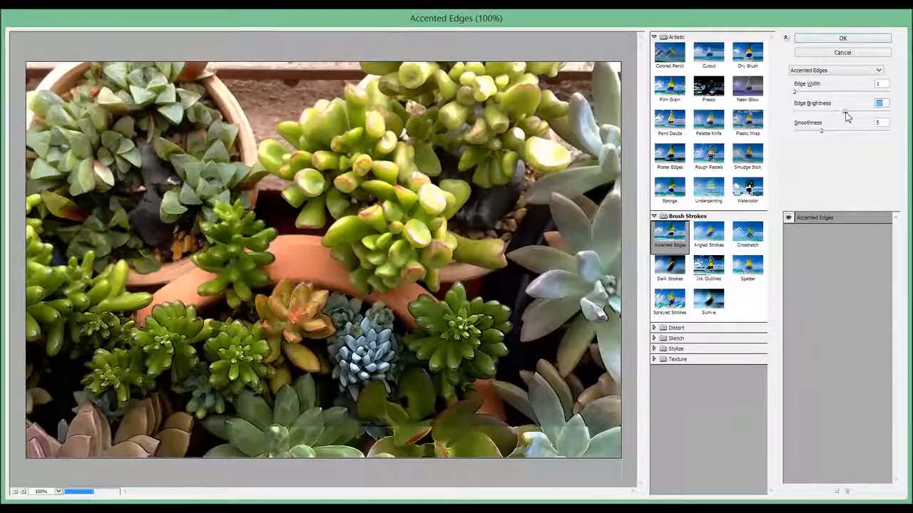
# Step: Set Accented Edges edge brightness to 27, then preview Angled Strokes and Crosshatch
pyautogui.moveTo(824, 111); pyautogui.dragTo(846, 111)
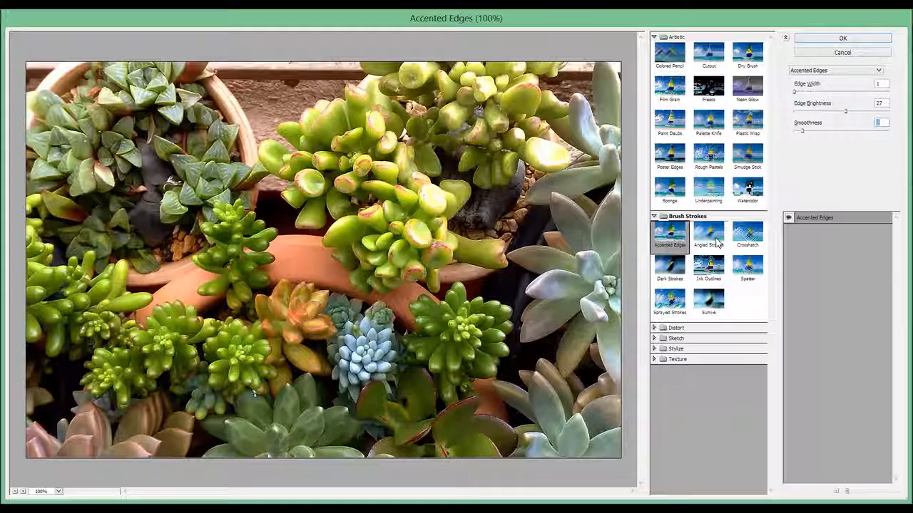
pyautogui.click(708, 235)
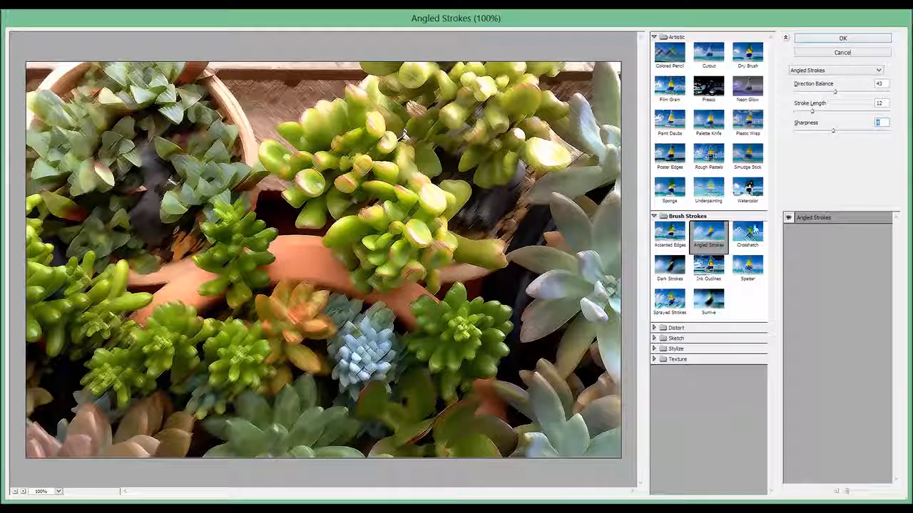
pyautogui.click(747, 235)
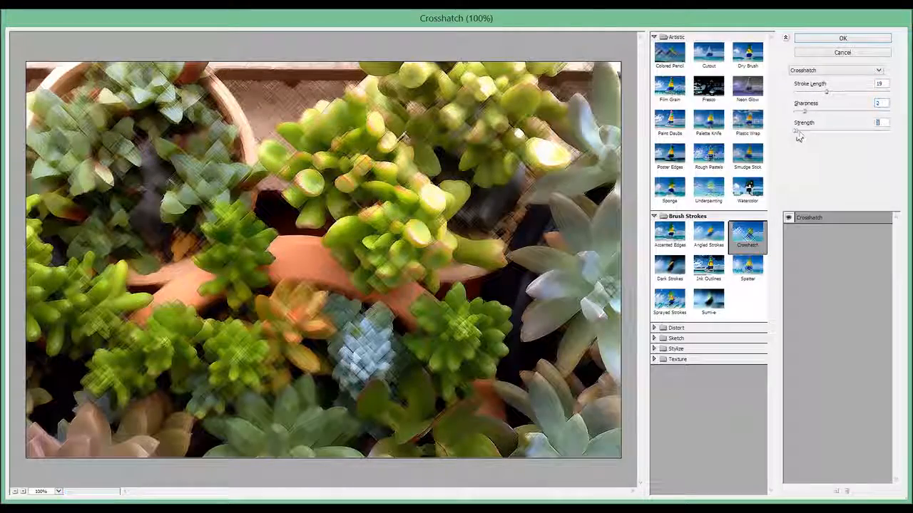
# Step: Preview the photo under Dark Strokes, Ink Outlines, then Spatter with spray radius 4
pyautogui.click(668, 267)
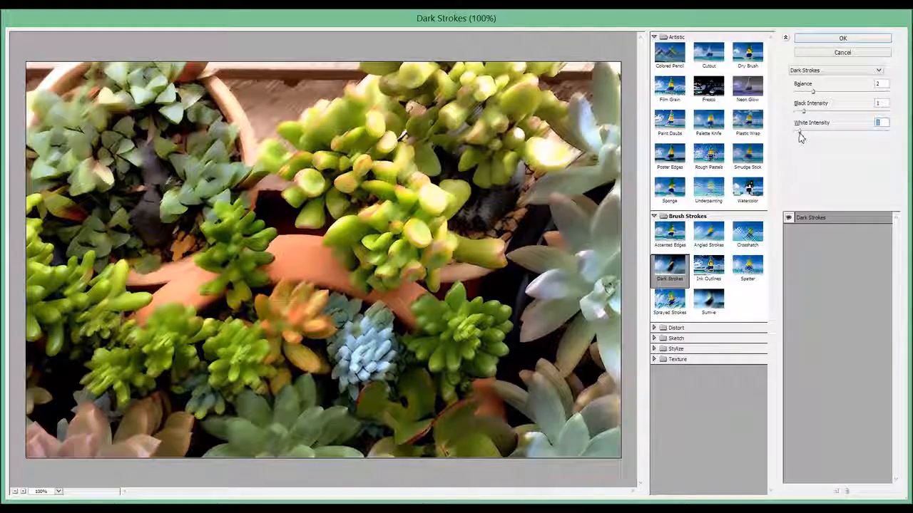
pyautogui.click(708, 267)
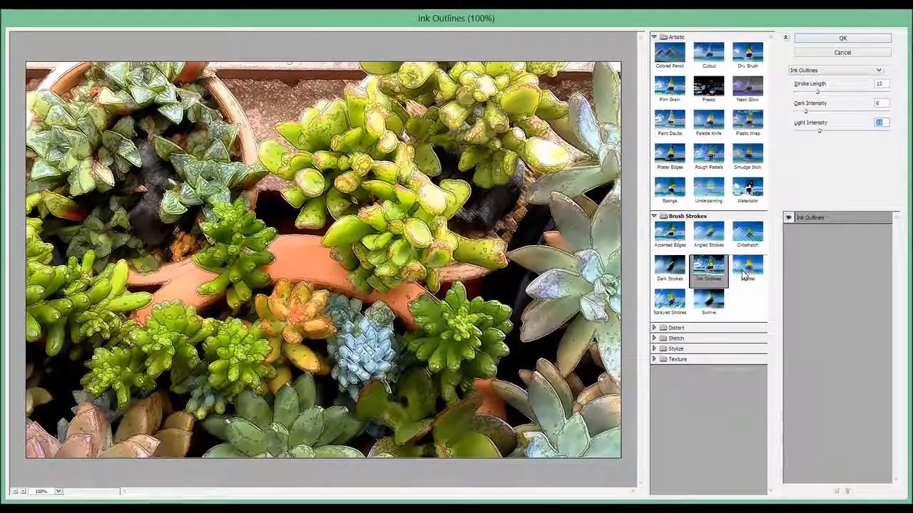
pyautogui.click(747, 270)
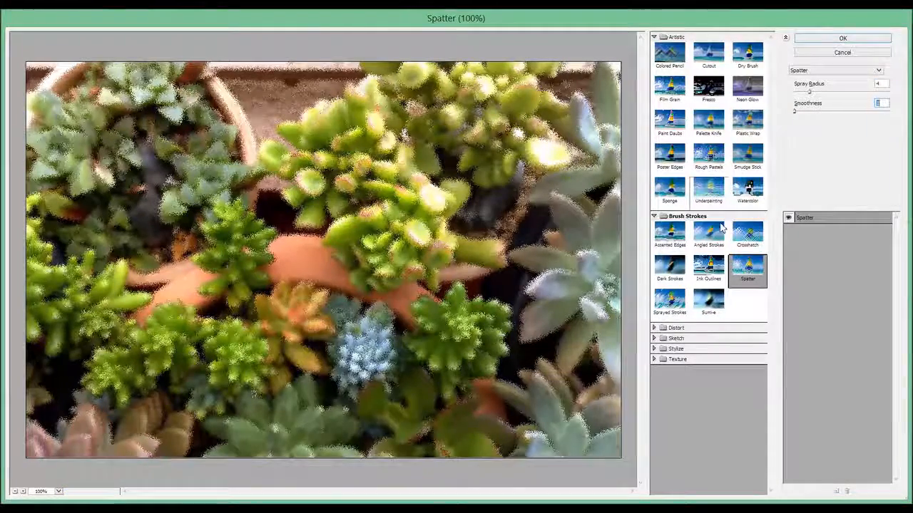
# Step: Preview Sprayed Strokes with a horizontal stroke direction, then switch to Sumi-e
pyautogui.click(669, 300)
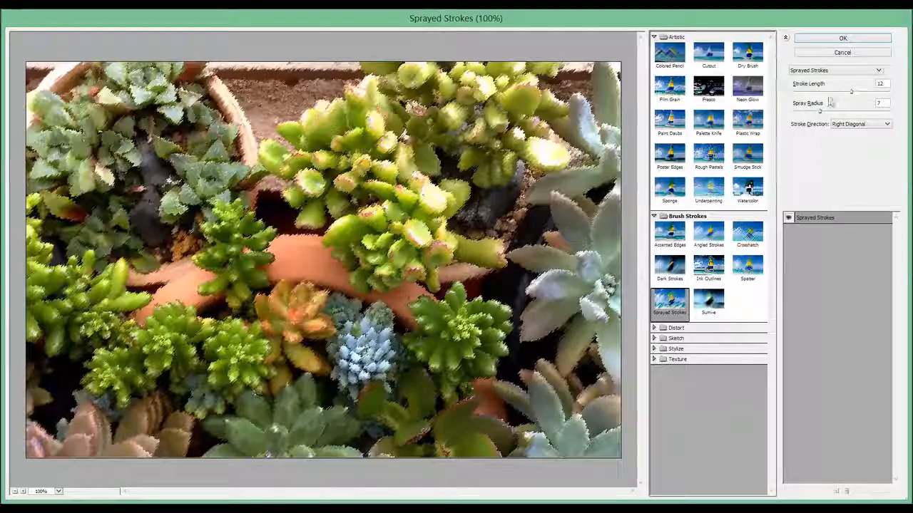
pyautogui.click(886, 123)
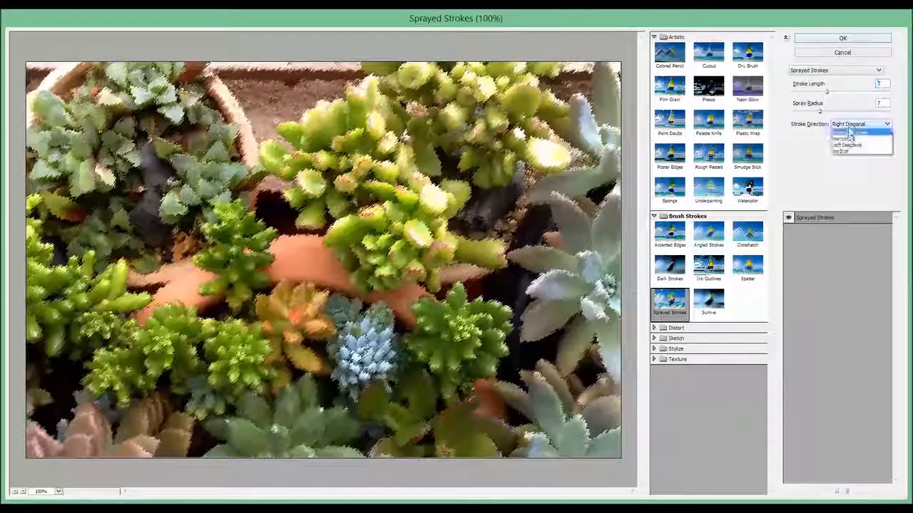
pyautogui.click(845, 152)
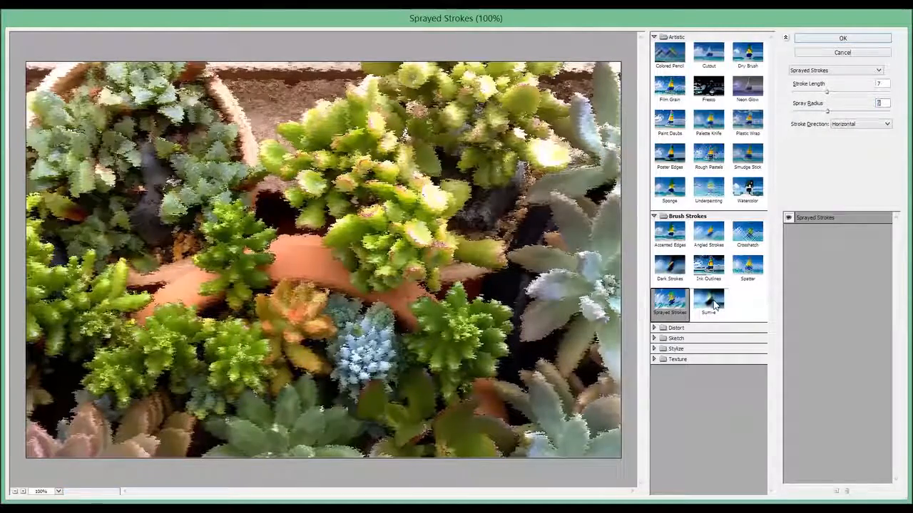
pyautogui.click(708, 303)
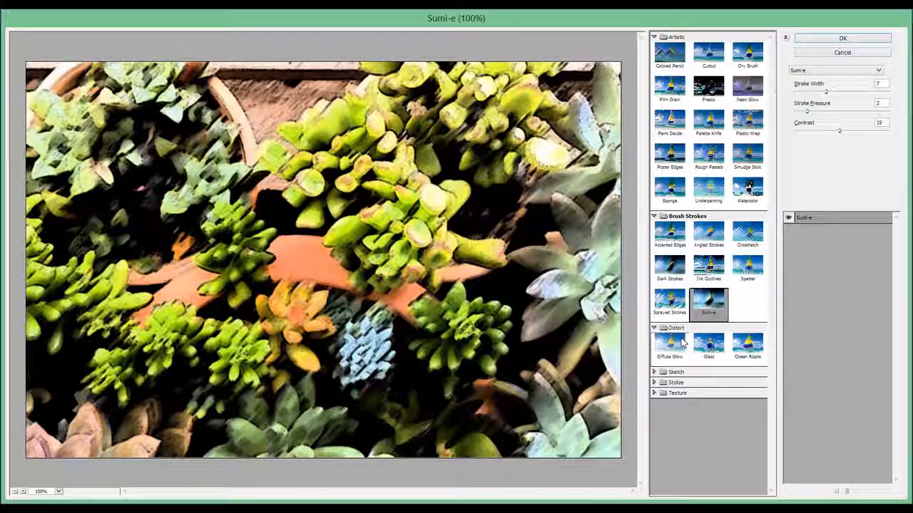
# Step: Preview Diffuse Glow with graininess 0 and glow amount 1, then switch to Glass
pyautogui.click(669, 346)
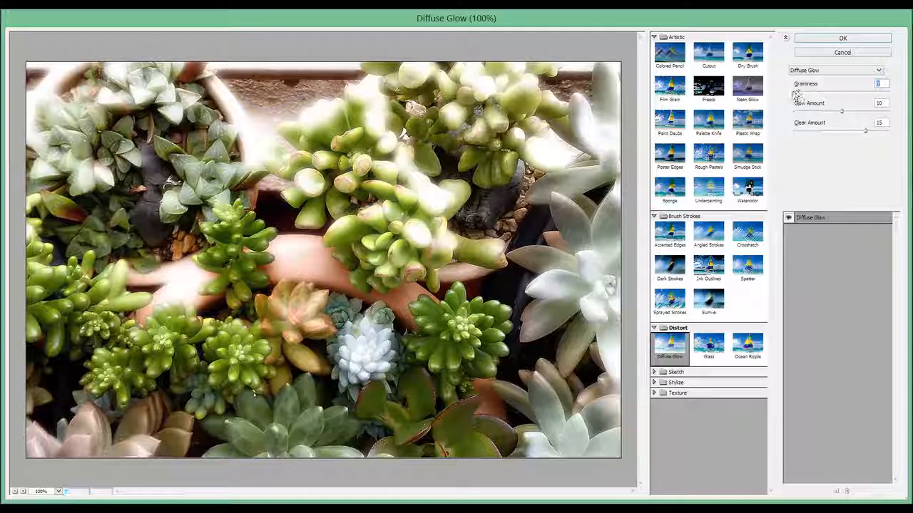
pyautogui.moveTo(841, 91); pyautogui.dragTo(848, 91)
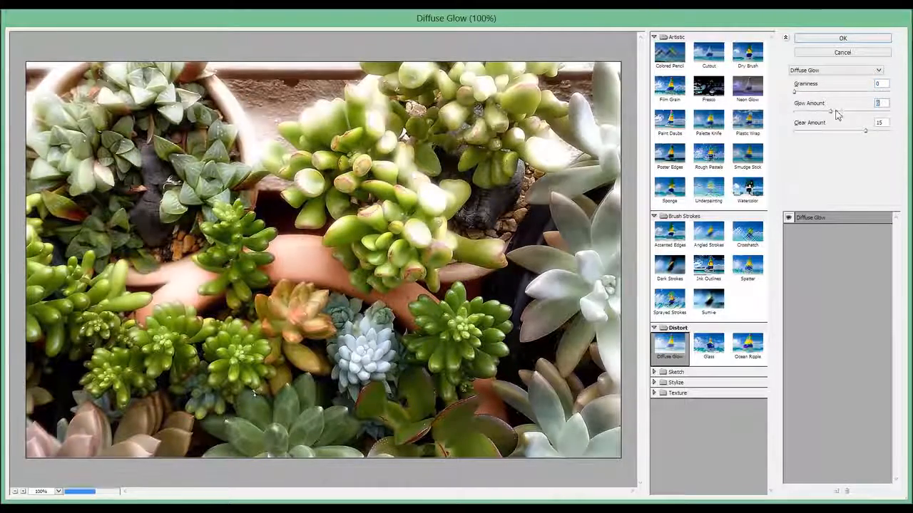
pyautogui.moveTo(830, 113); pyautogui.dragTo(808, 113)
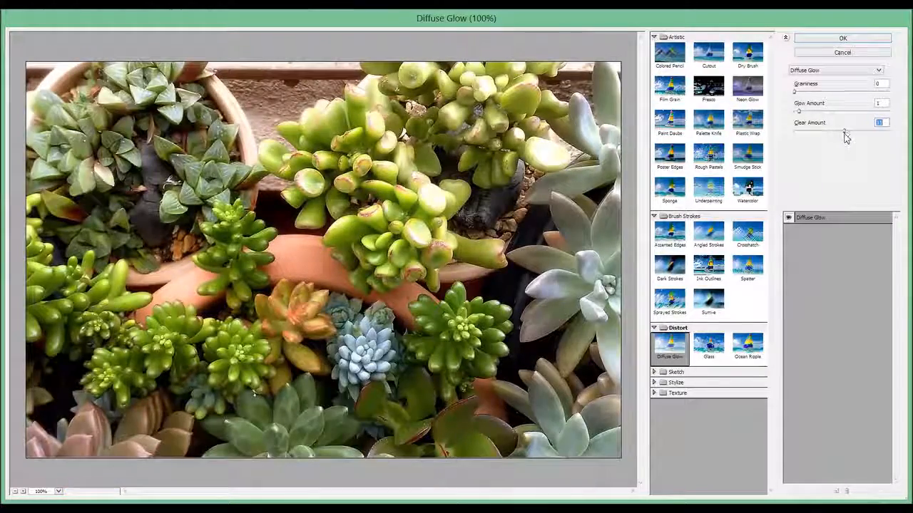
pyautogui.click(708, 343)
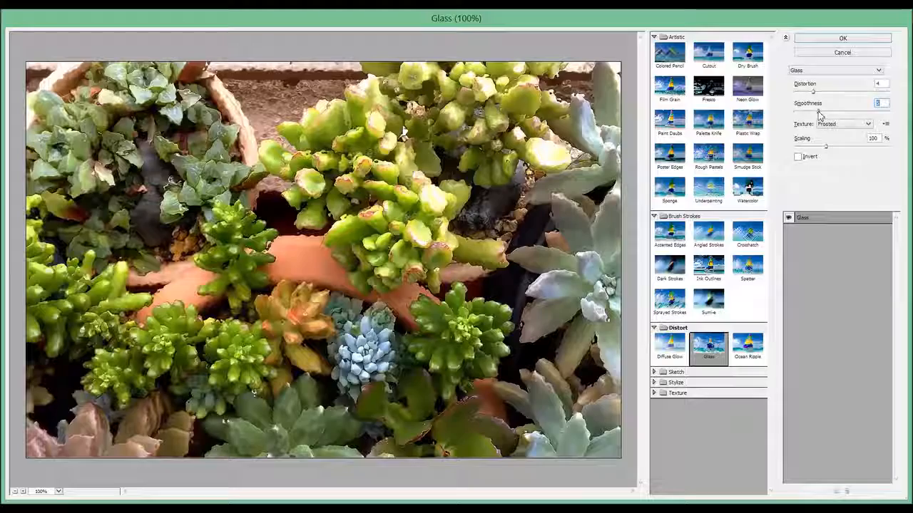
# Step: Give the Glass filter an inverted Tiny Lens texture, then preview Ocean Ripple
pyautogui.click(843, 124)
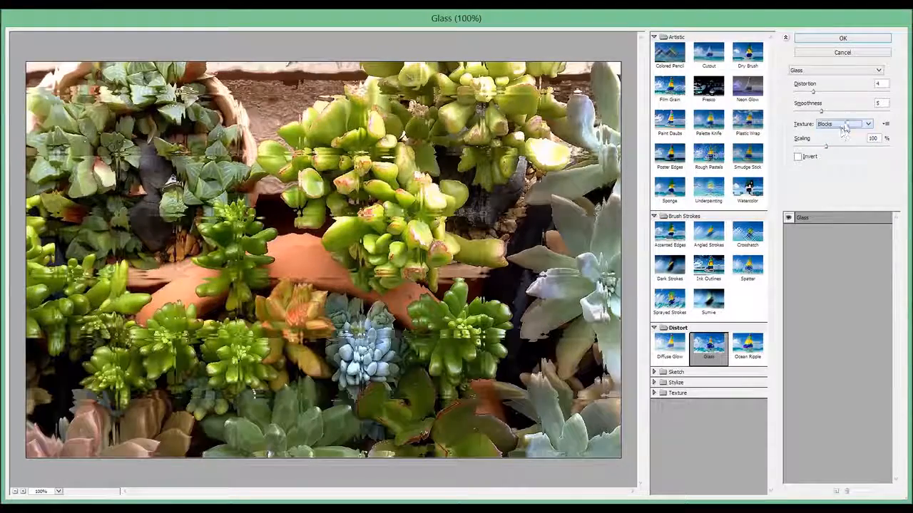
pyautogui.click(868, 124)
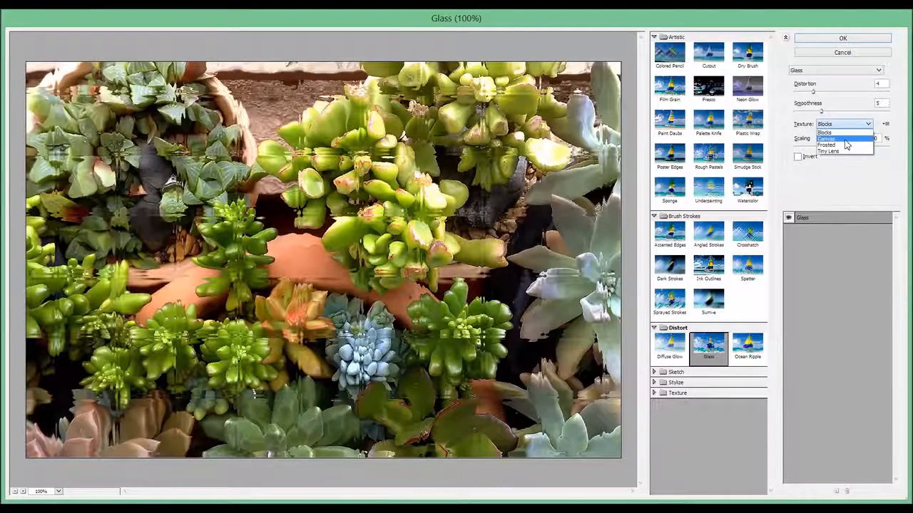
pyautogui.click(827, 132)
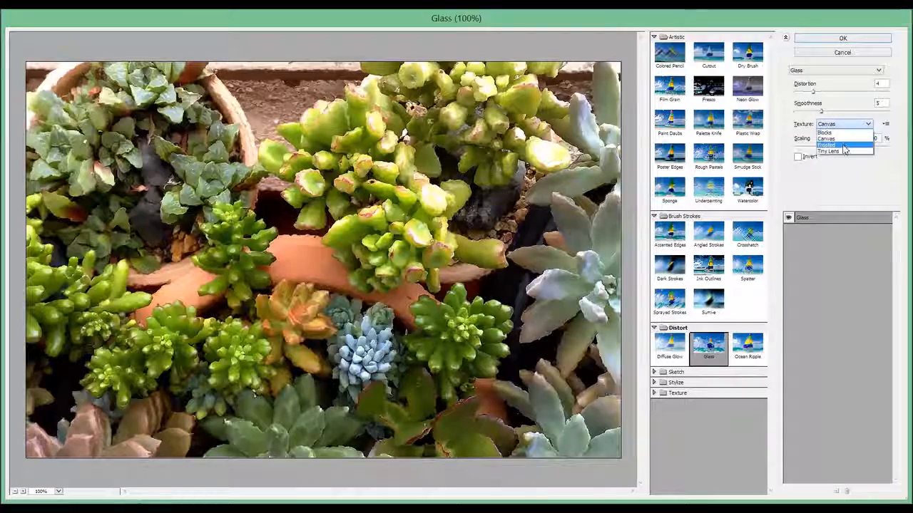
pyautogui.click(829, 152)
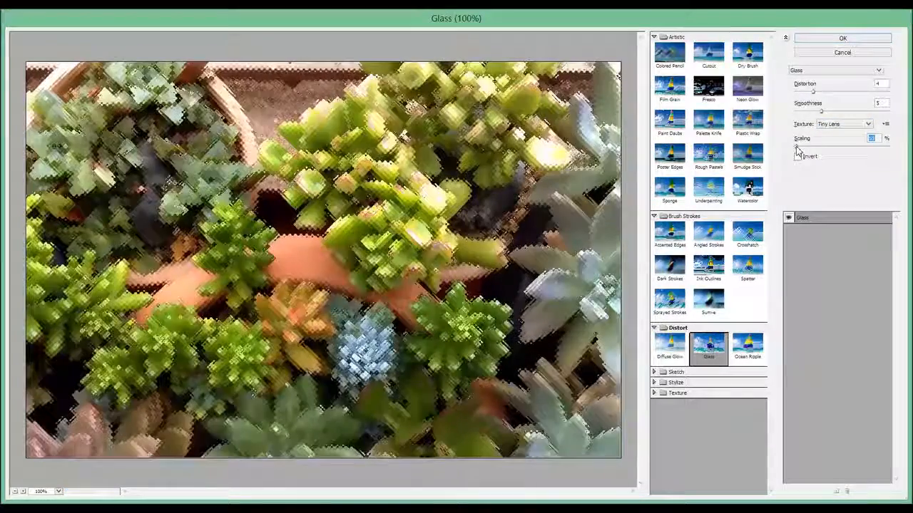
pyautogui.click(797, 156)
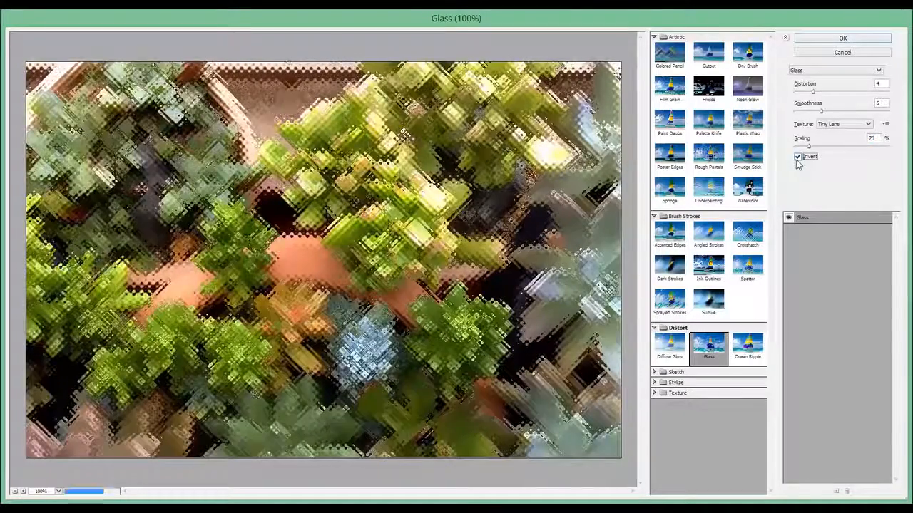
pyautogui.click(747, 346)
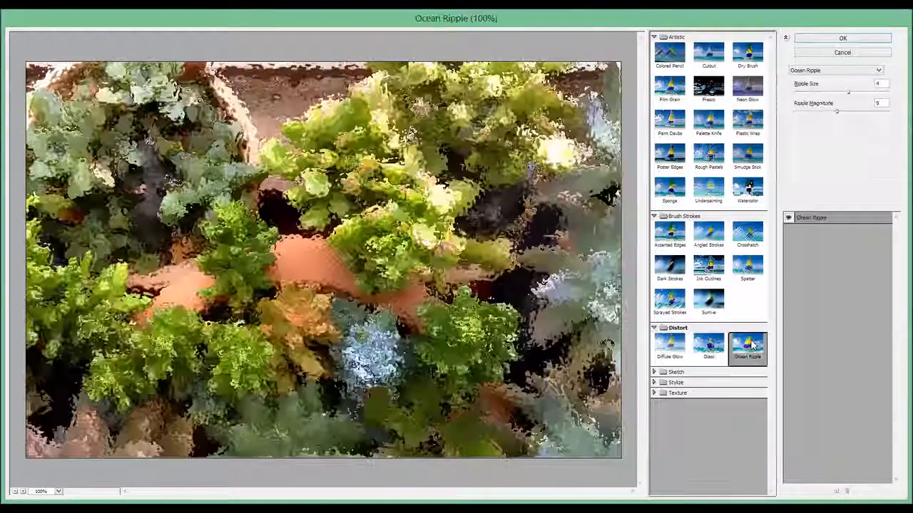